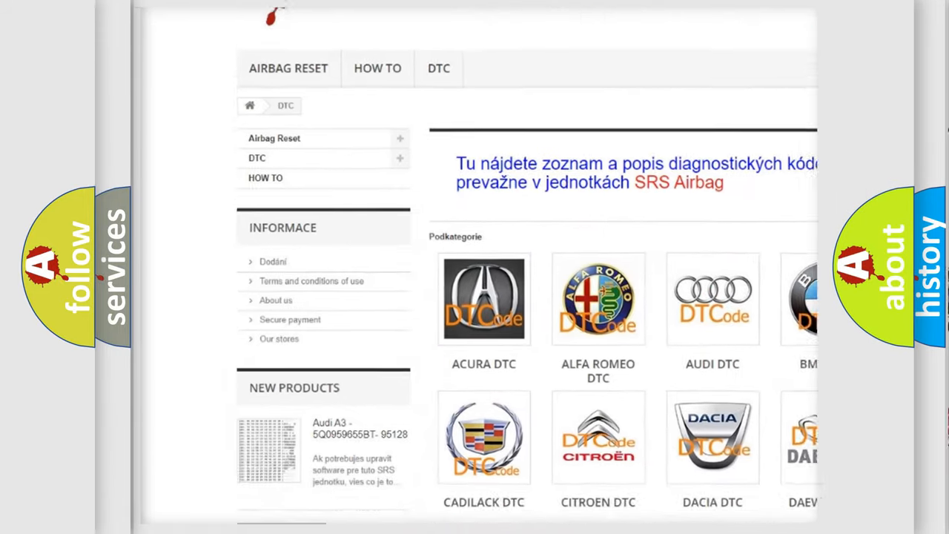
pyautogui.scroll(-3)
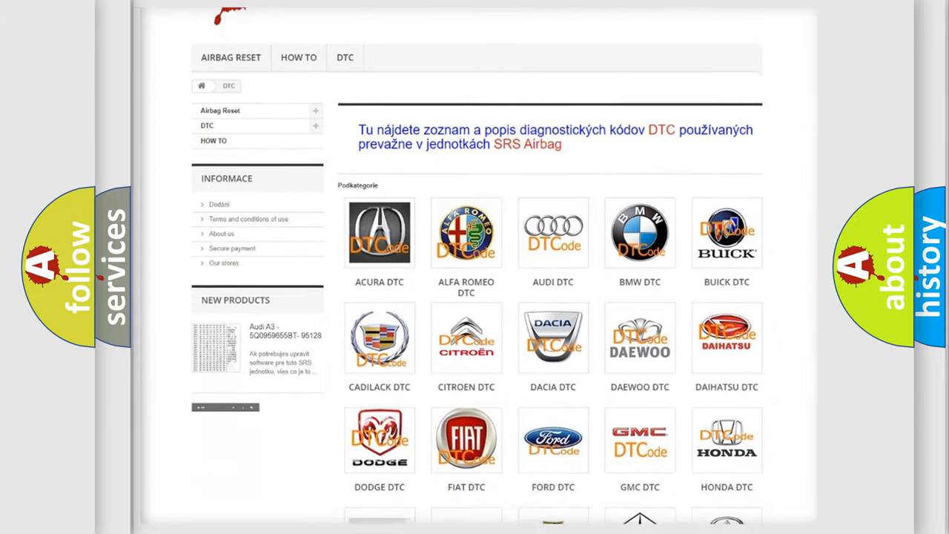
pyautogui.scroll(-3)
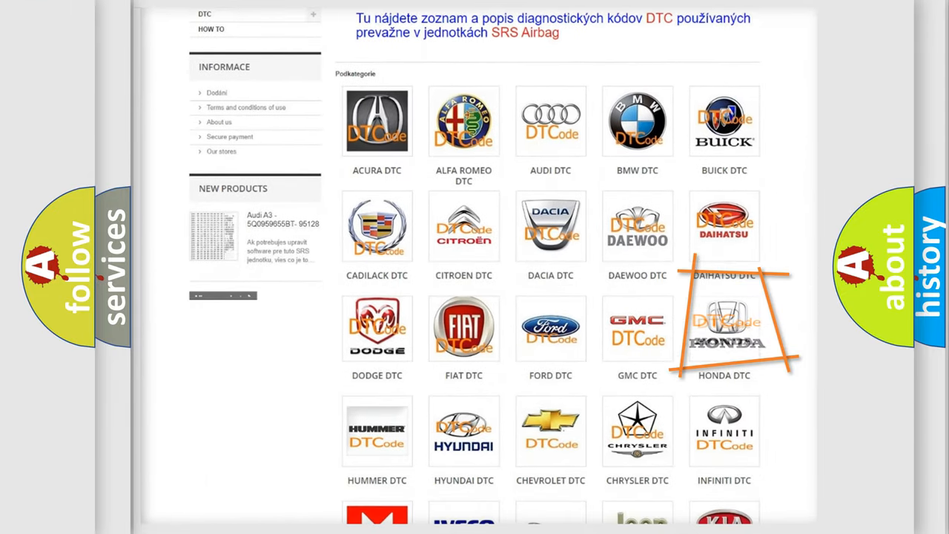